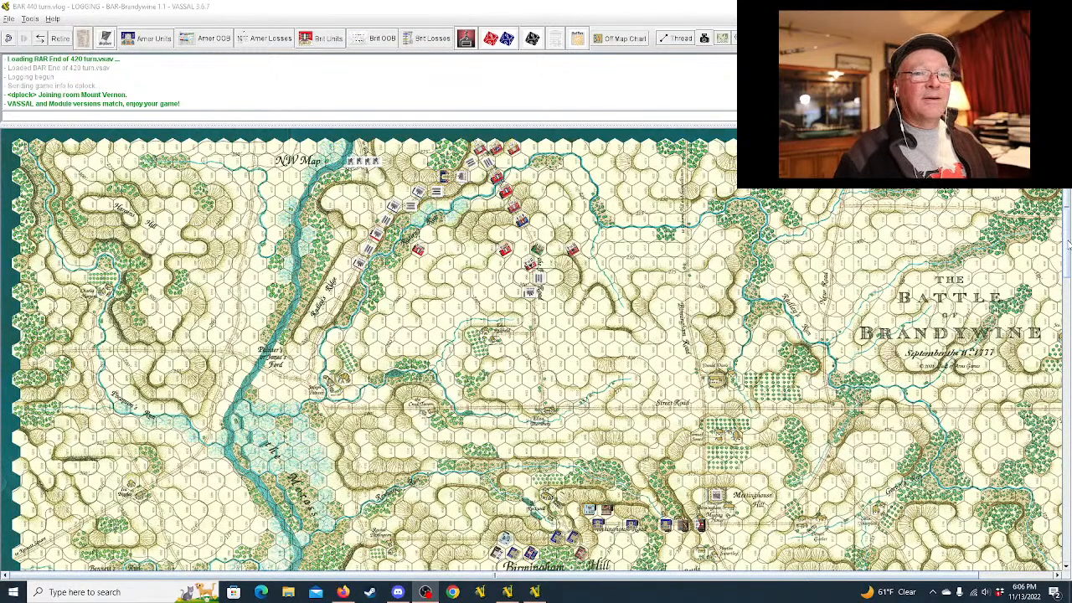
End von Knyphausen's turn via the End Turn button, then bring up the Turn Record Track
{"action": "scroll", "scroll_direction": "down", "scroll_amount": 3}
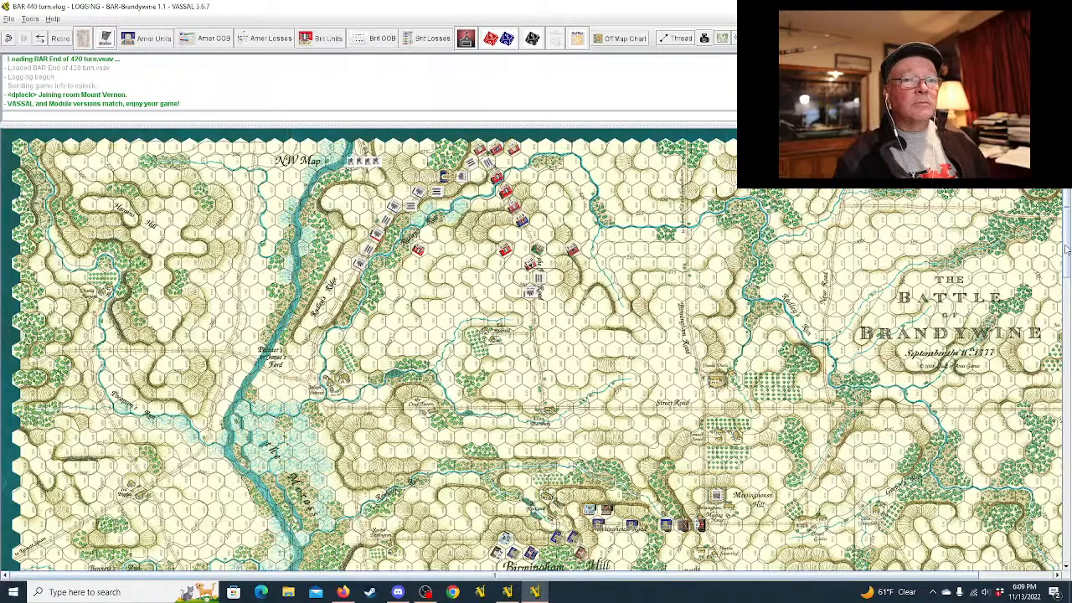
{"action": "scroll", "scroll_direction": "down", "scroll_amount": 3}
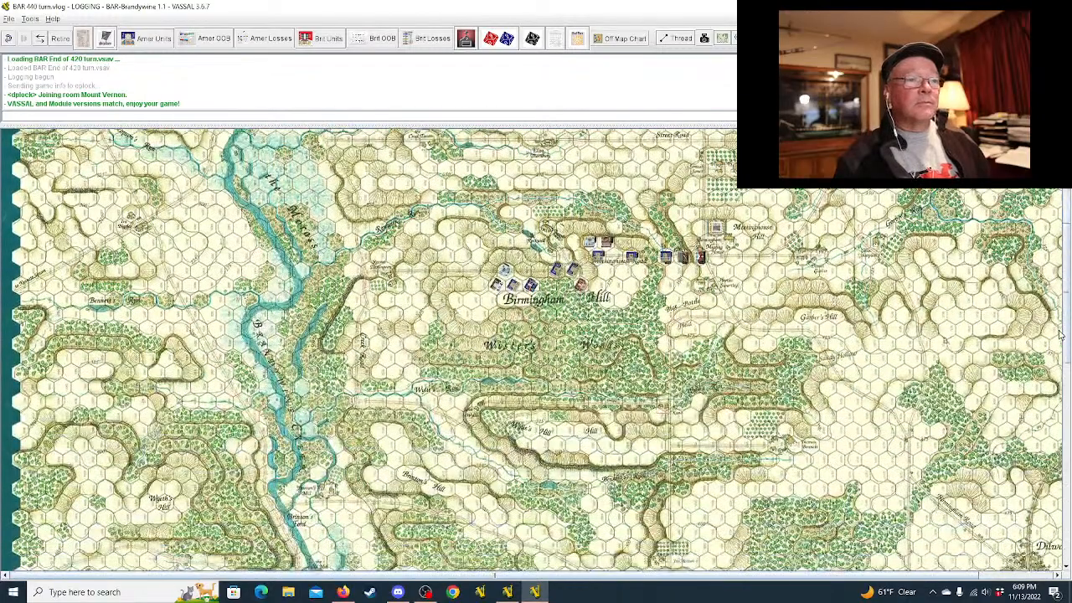
{"action": "scroll", "scroll_direction": "down", "scroll_amount": 3}
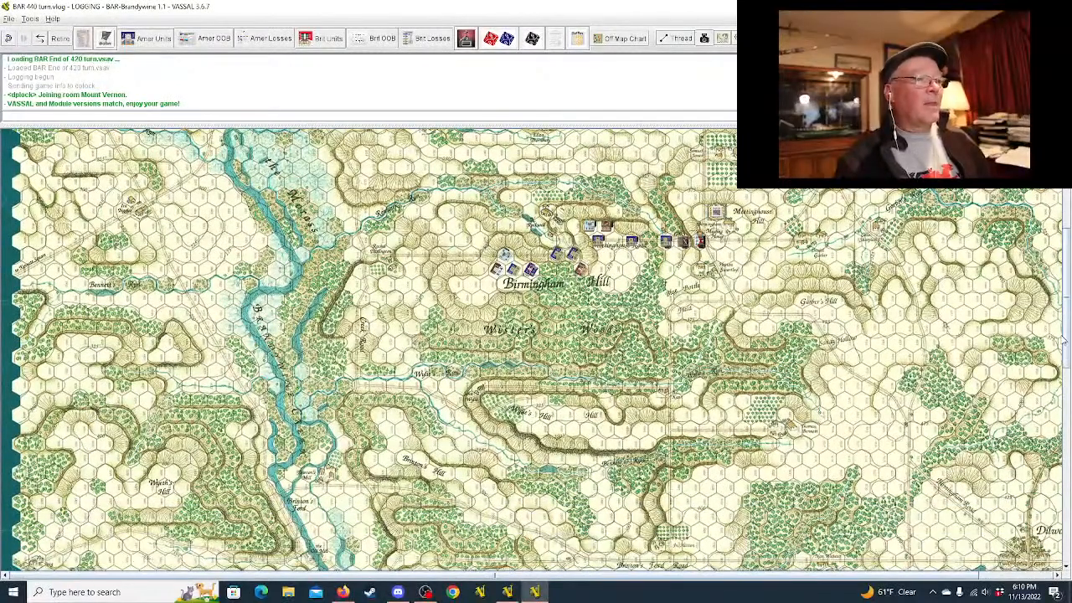
{"action": "scroll", "scroll_direction": "down", "scroll_amount": 3}
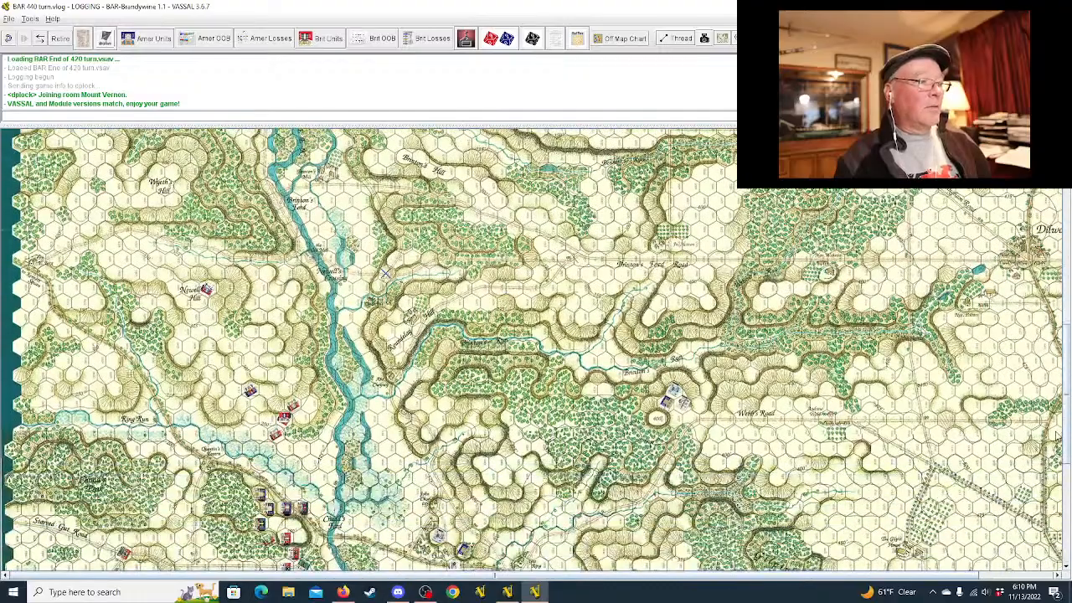
{"action": "scroll", "scroll_direction": "down", "scroll_amount": 3}
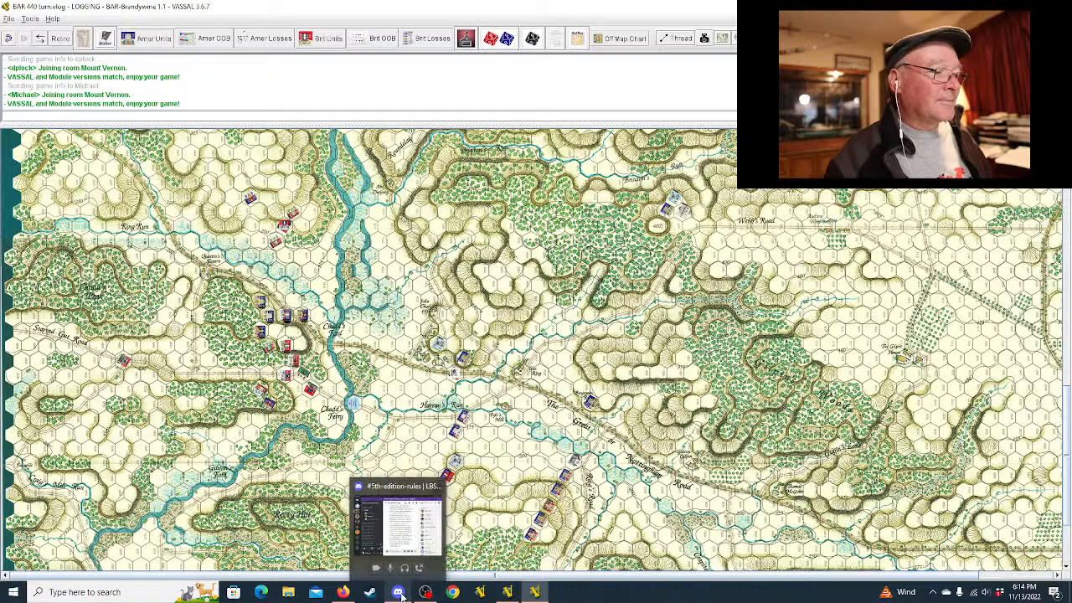
{"action": "left_click", "coordinate": [398, 592]}
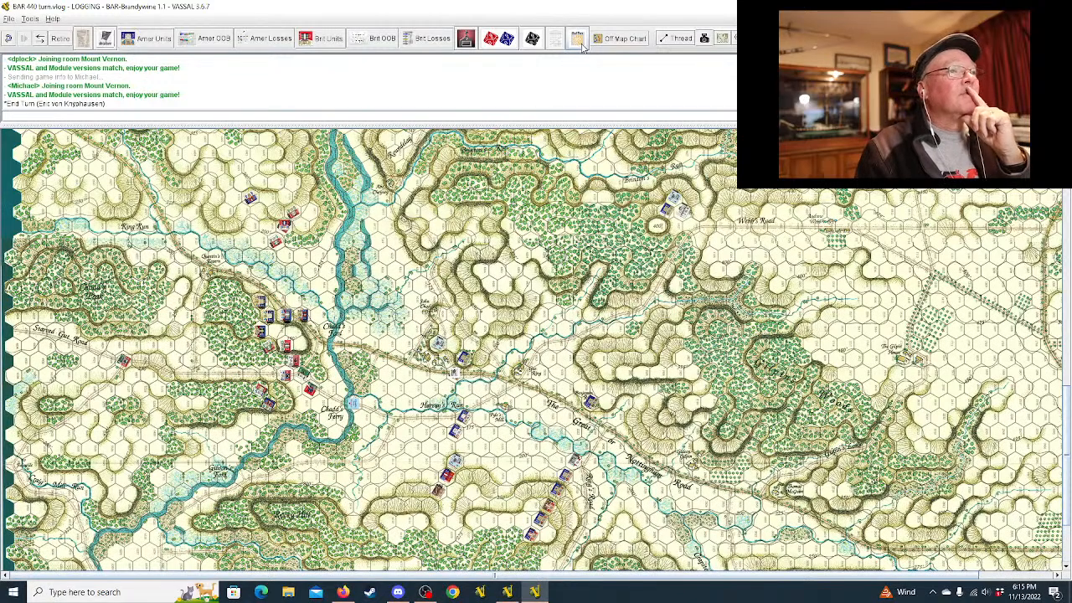
{"action": "mouse_move", "coordinate": [578, 39]}
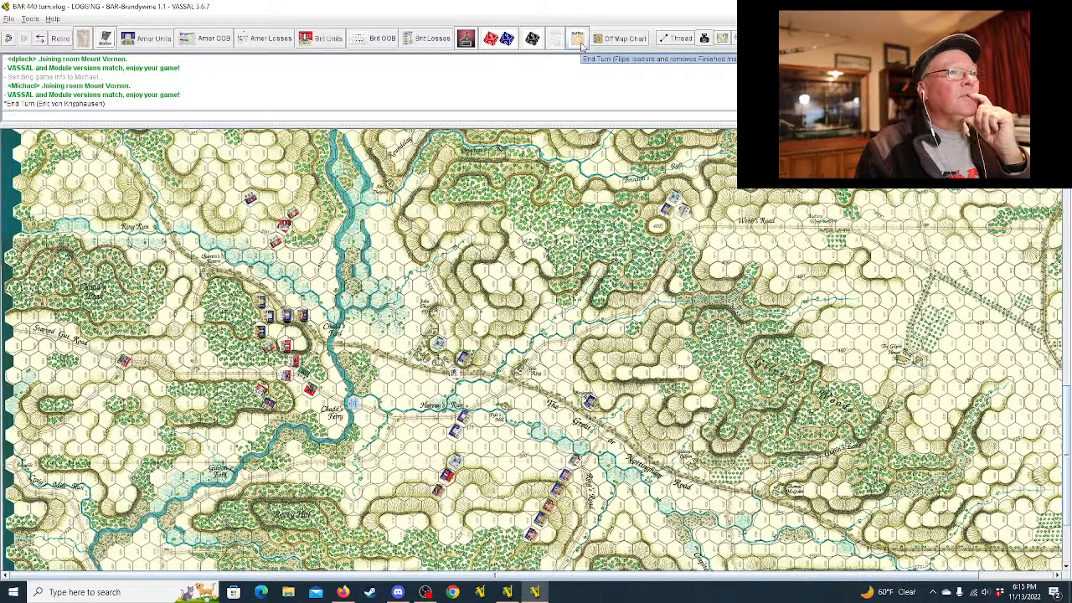
{"action": "mouse_move", "coordinate": [555, 37]}
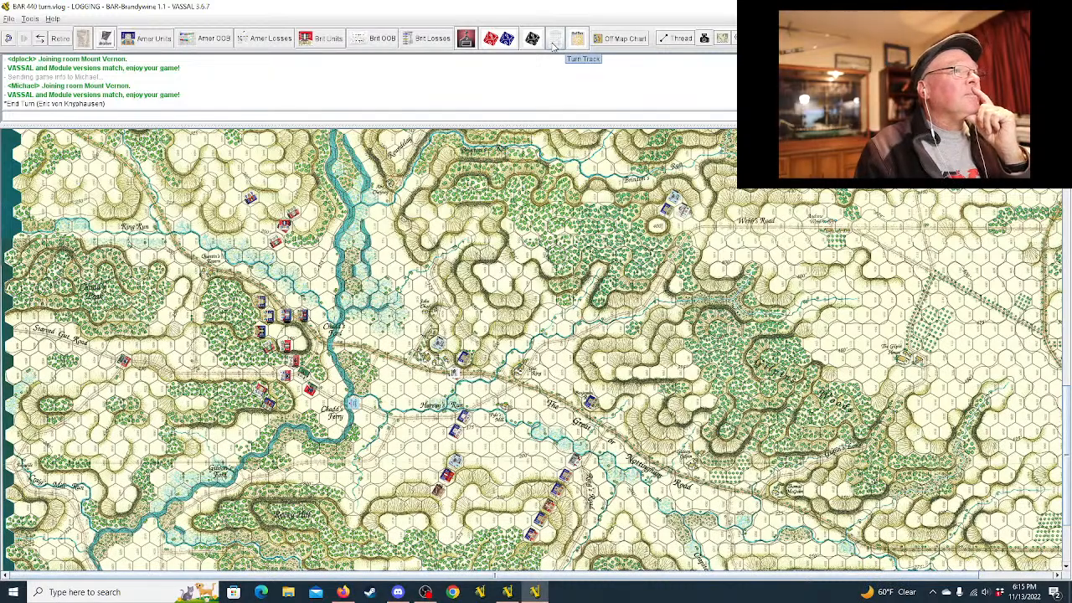
{"action": "left_click", "coordinate": [577, 38]}
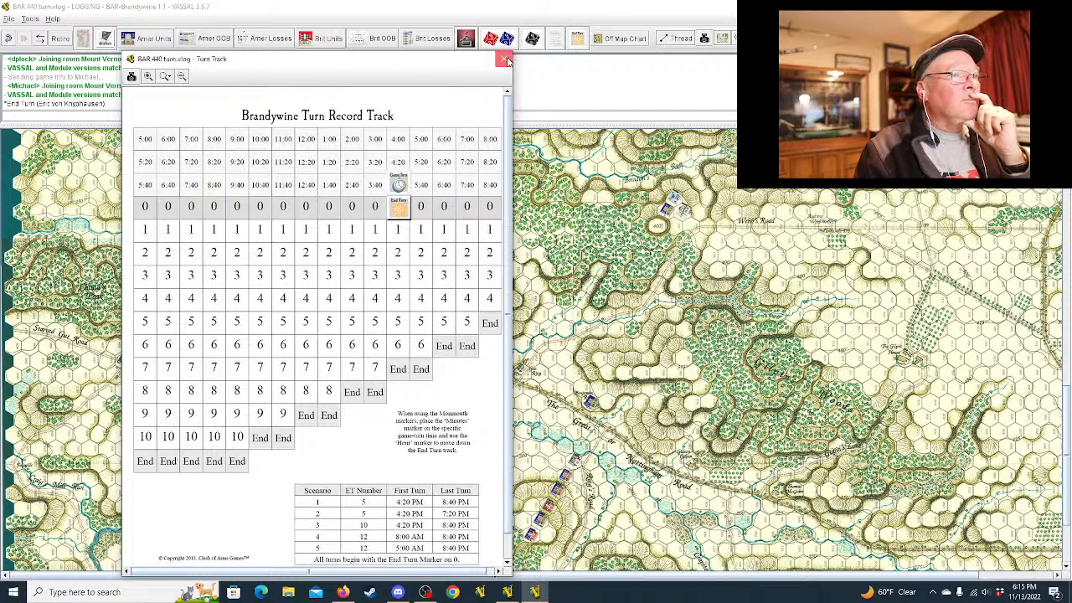
Close the Turn Record Track window to return to the full Brandywine map
{"action": "left_click", "coordinate": [505, 58]}
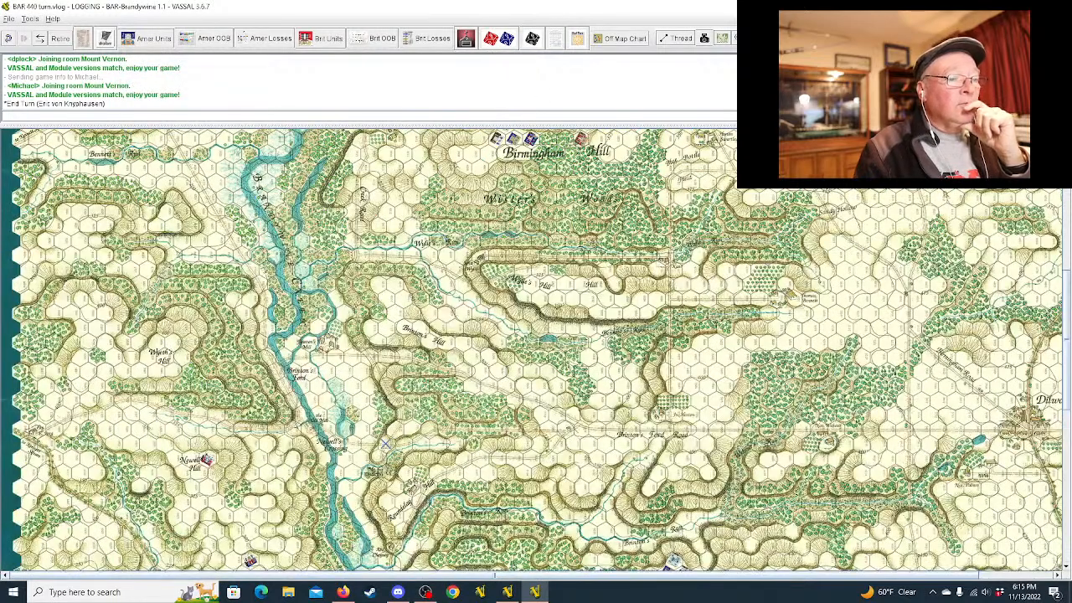
{"action": "mouse_move", "coordinate": [845, 243]}
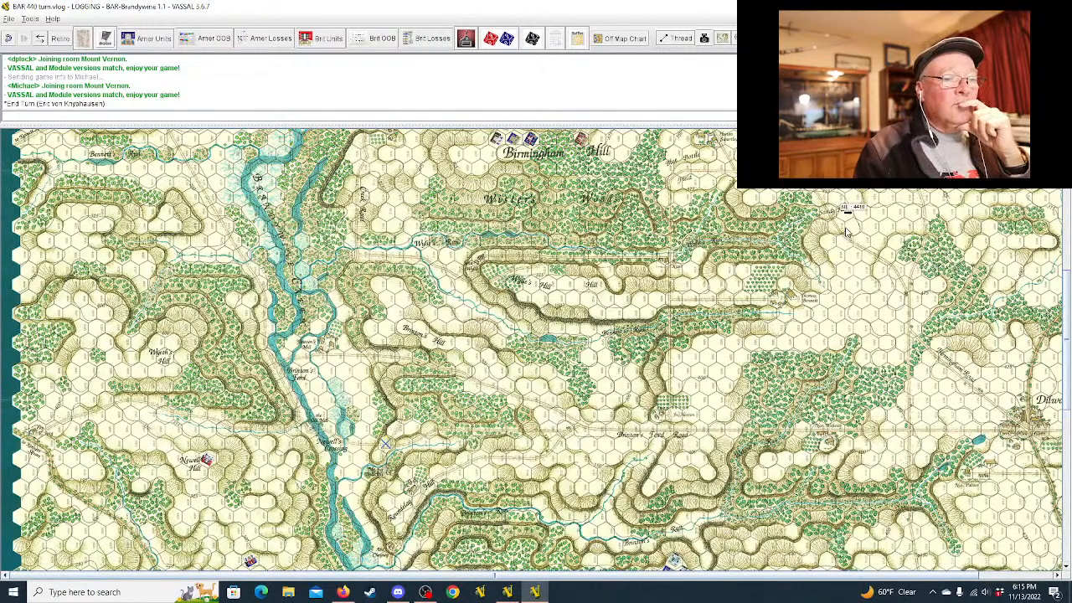
Scroll the map to the northern area around Birmingham Hill with the British column
{"action": "scroll", "scroll_direction": "down", "scroll_amount": 3}
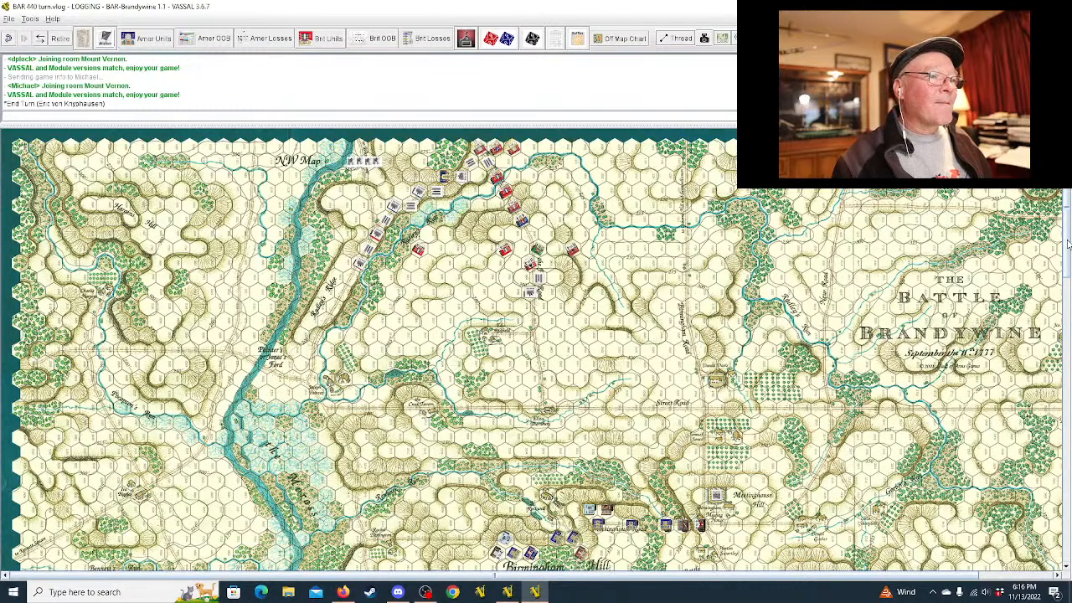
{"action": "scroll", "scroll_direction": "down", "scroll_amount": 3}
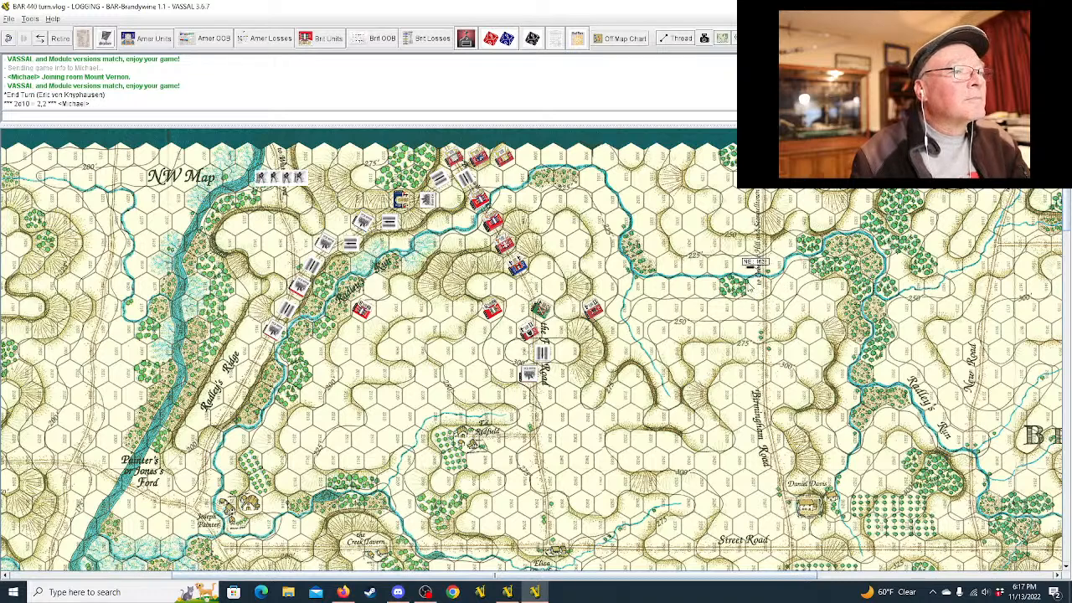
{"action": "mouse_move", "coordinate": [366, 360]}
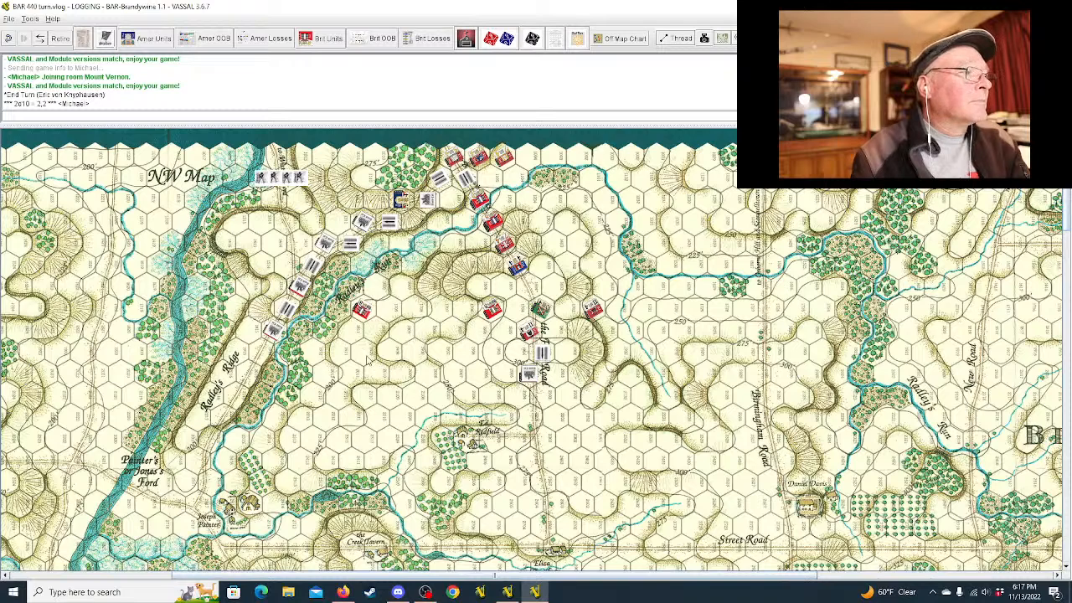
{"action": "mouse_move", "coordinate": [533, 171]}
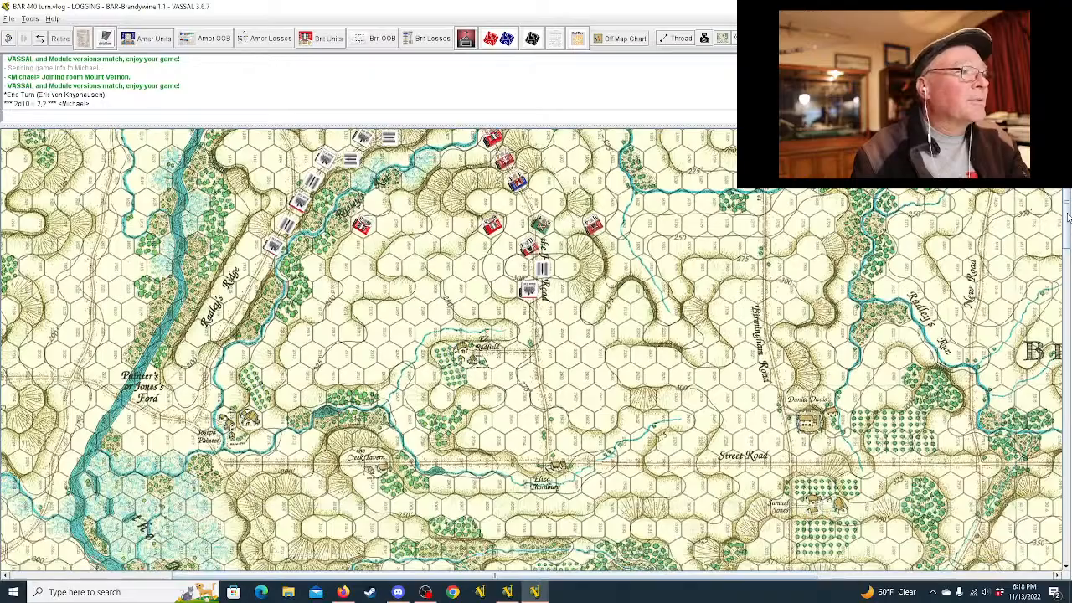
{"action": "scroll", "scroll_direction": "down", "scroll_amount": 3}
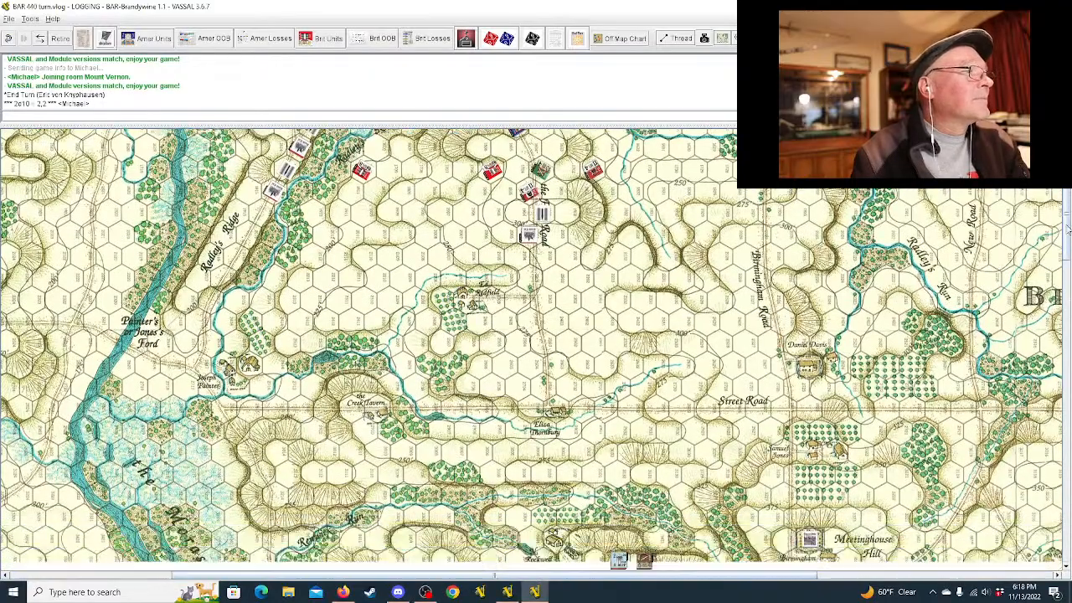
{"action": "scroll", "scroll_direction": "down", "scroll_amount": 3}
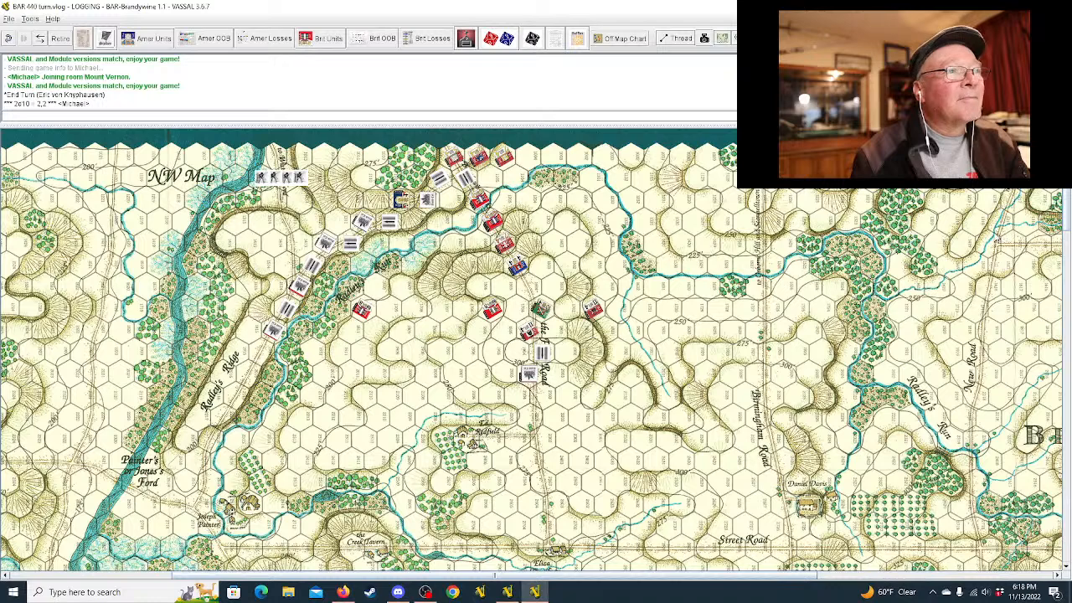
{"action": "mouse_move", "coordinate": [572, 227]}
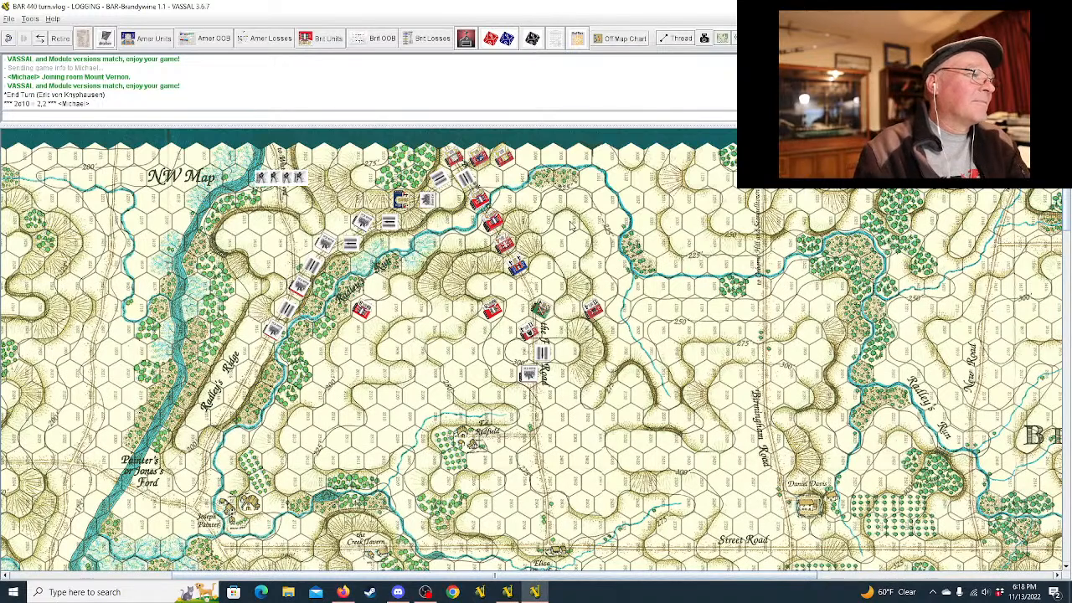
{"action": "left_click", "coordinate": [299, 287]}
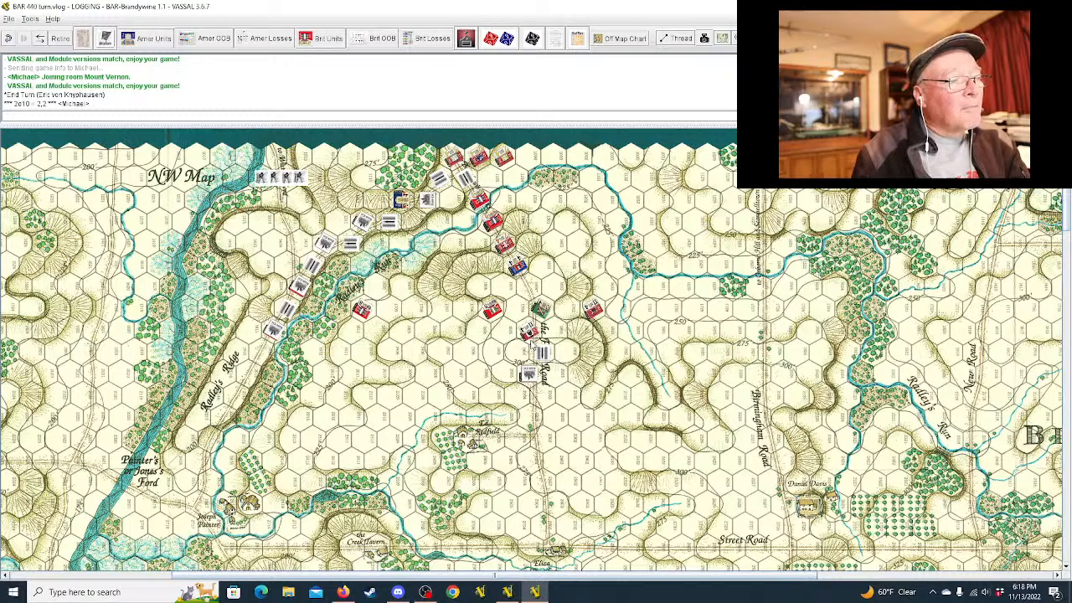
{"action": "mouse_move", "coordinate": [431, 360]}
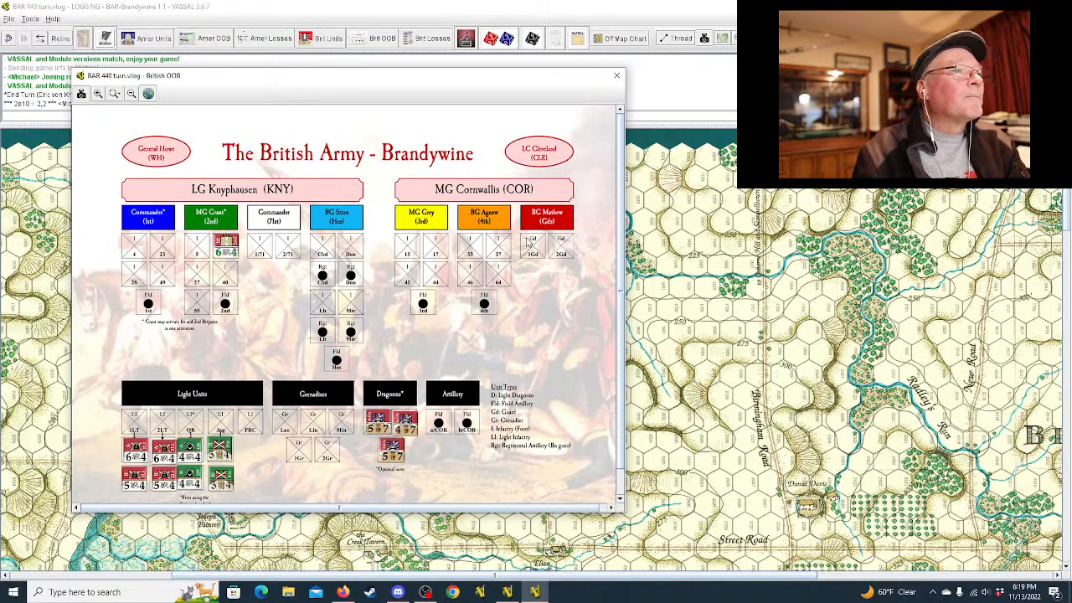
Close the British Order of Battle chart so the battle map is fully visible
{"action": "left_click", "coordinate": [617, 76]}
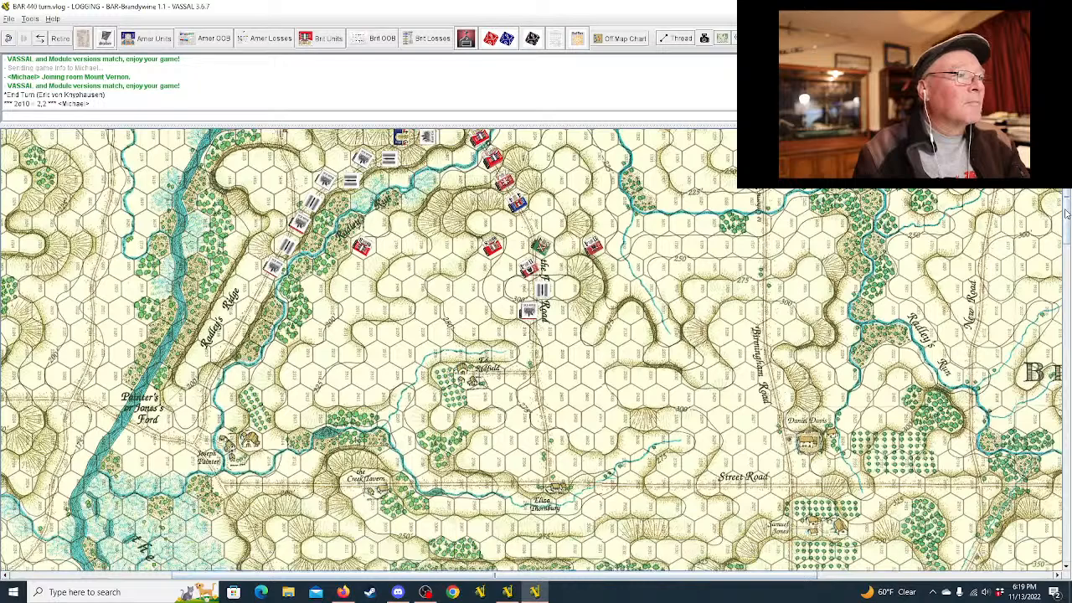
Scroll the map to follow the 1st Guards road column and Extend unit marching northwest
{"action": "scroll", "scroll_direction": "up", "scroll_amount": 3}
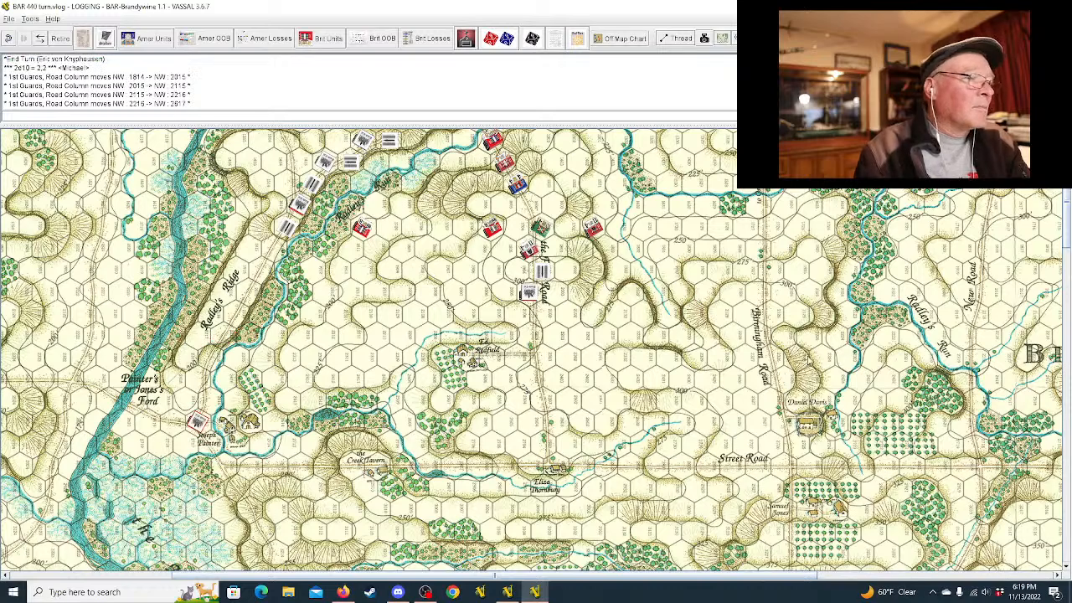
{"action": "scroll", "scroll_direction": "down", "scroll_amount": 3}
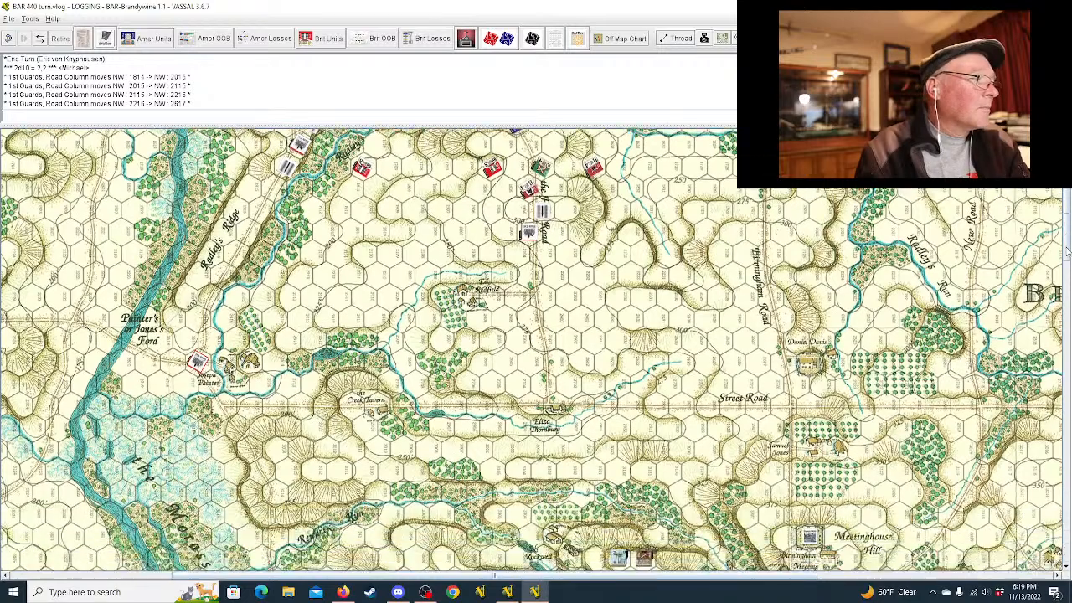
{"action": "scroll", "scroll_direction": "down", "scroll_amount": 3}
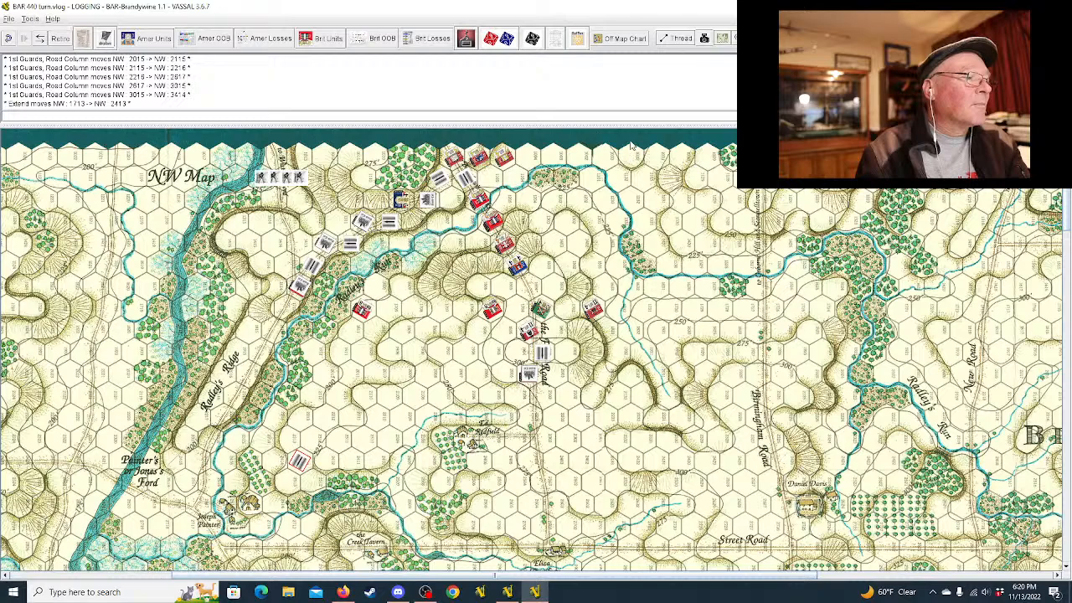
{"action": "mouse_move", "coordinate": [637, 151]}
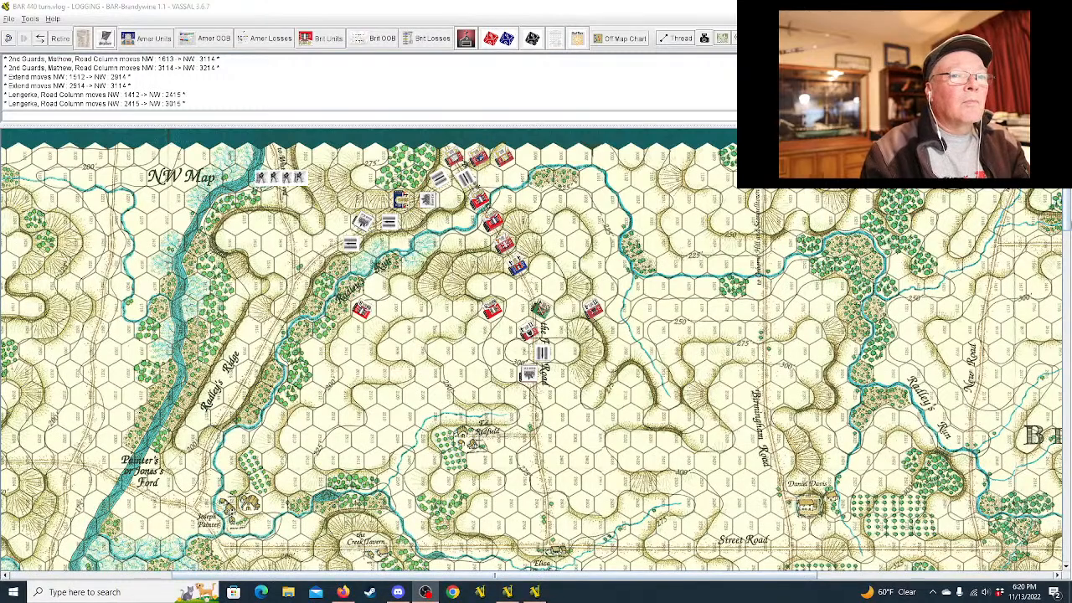
Scroll the map to follow the 2nd Guards, Extend and Lengerke columns moving northwest
{"action": "scroll", "scroll_direction": "down", "scroll_amount": 3}
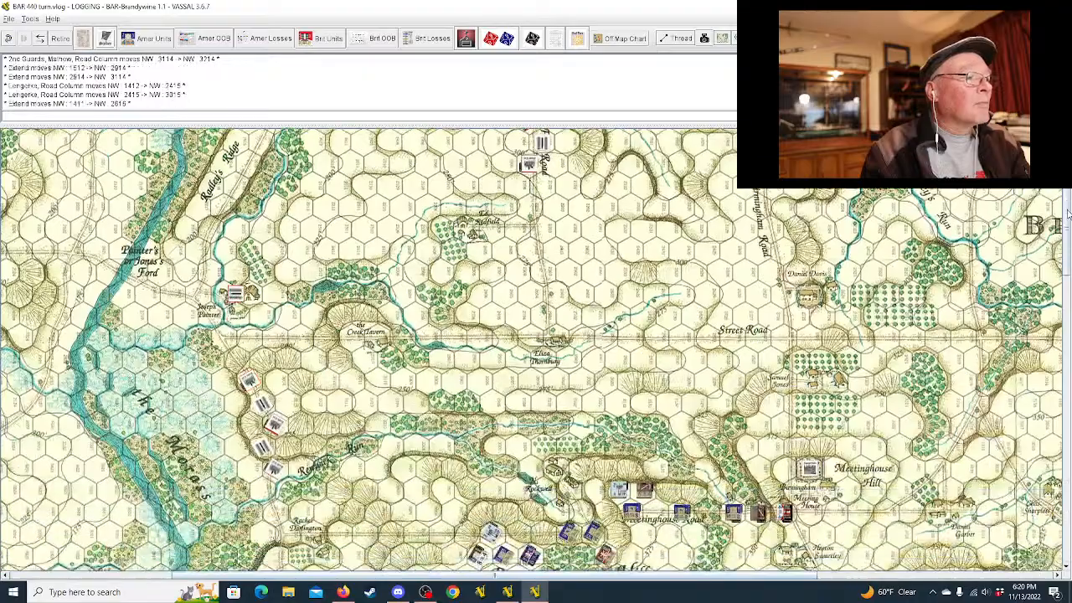
Scroll the map south toward the remaining British columns, including Minnigerode's road column
{"action": "scroll", "scroll_direction": "down", "scroll_amount": 3}
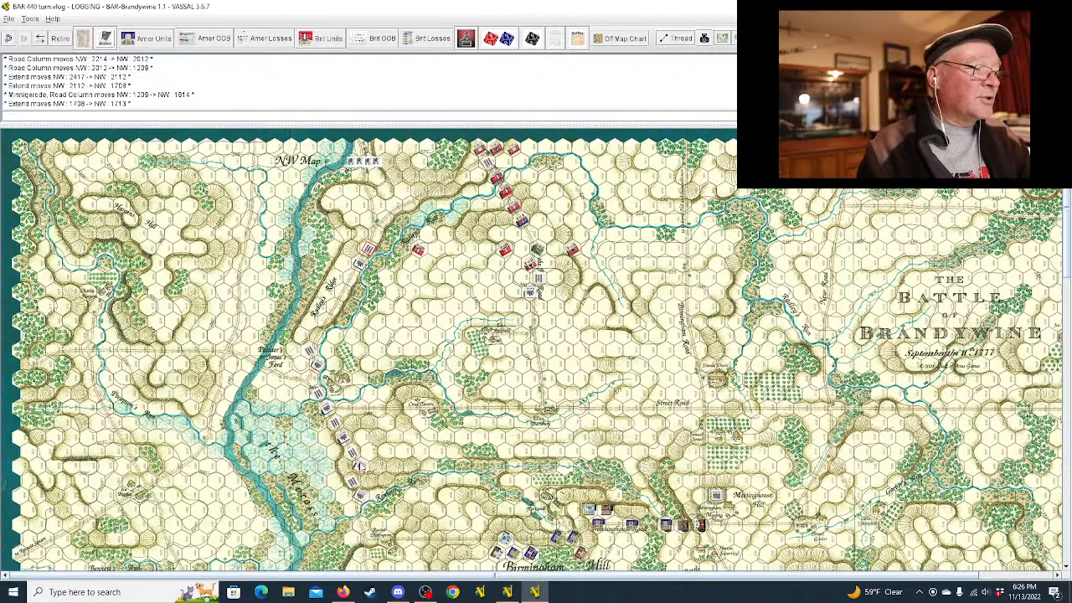
{"action": "mouse_move", "coordinate": [373, 465]}
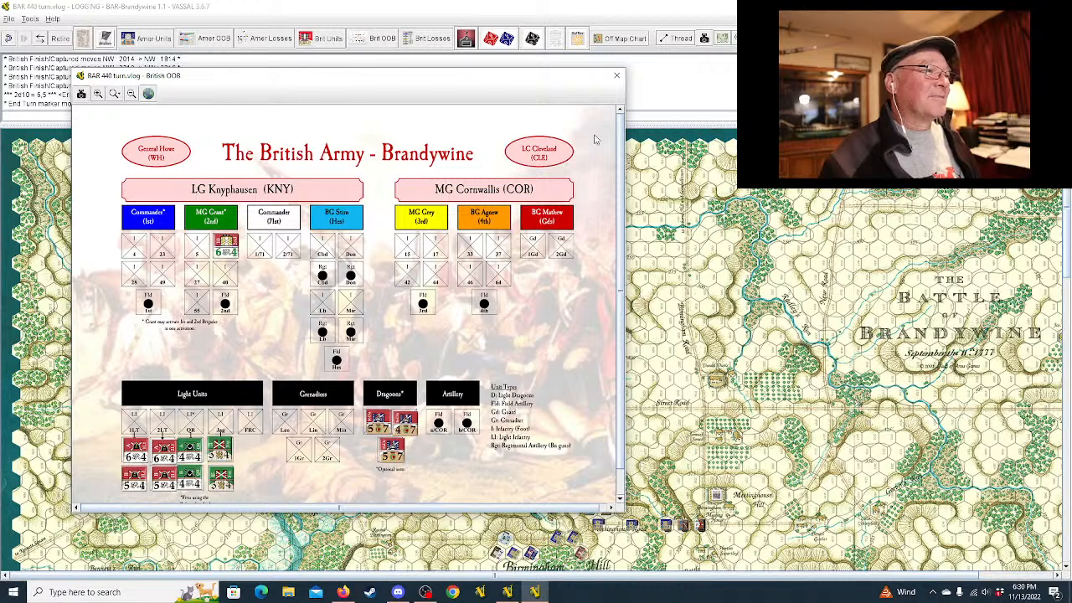
{"action": "mouse_move", "coordinate": [596, 104]}
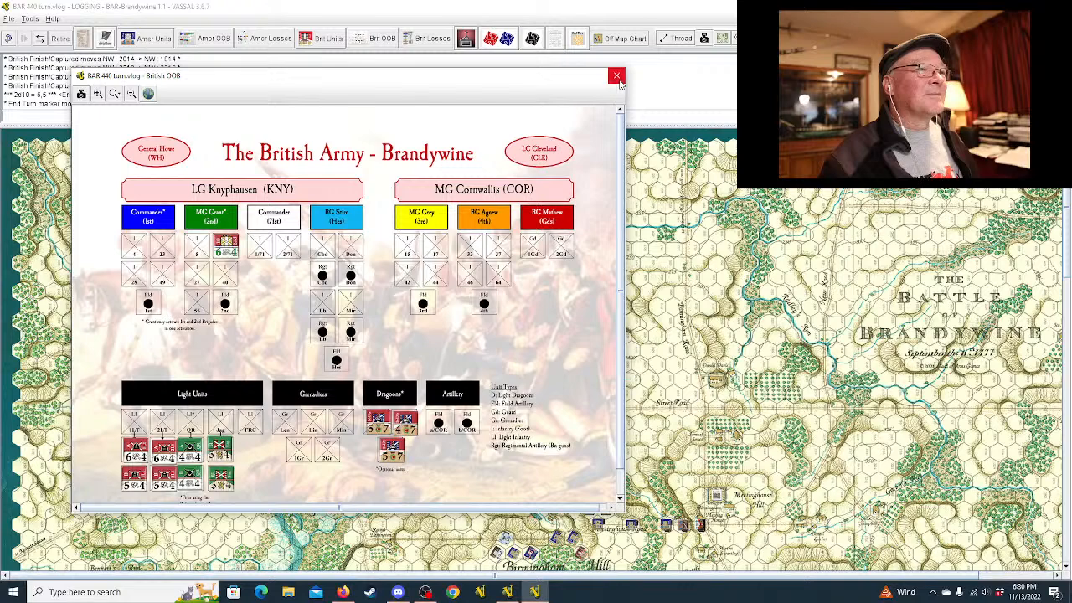
{"action": "left_click", "coordinate": [617, 75]}
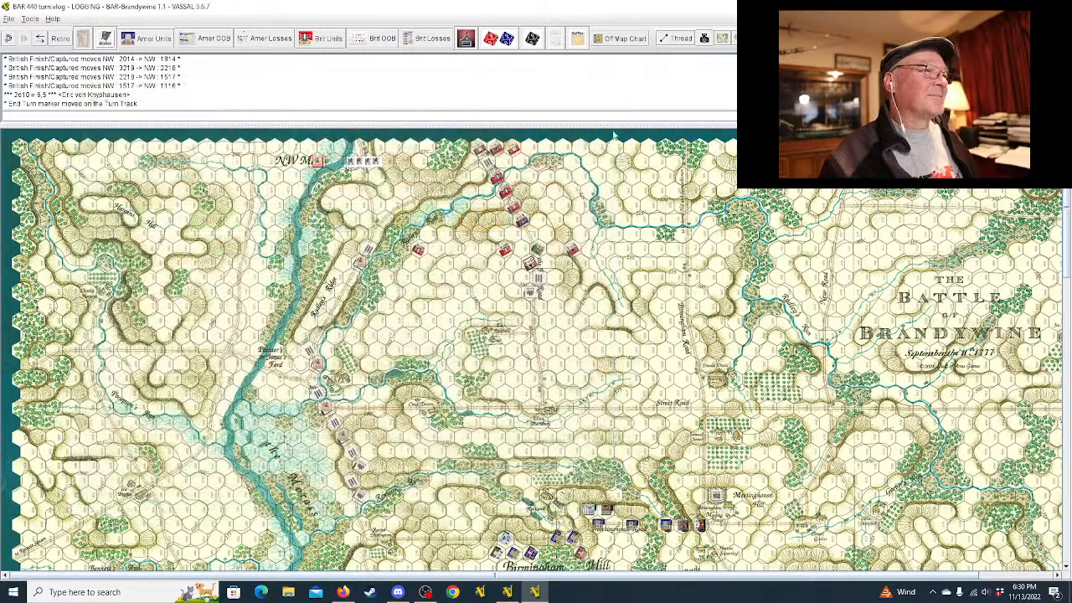
{"action": "mouse_move", "coordinate": [645, 262]}
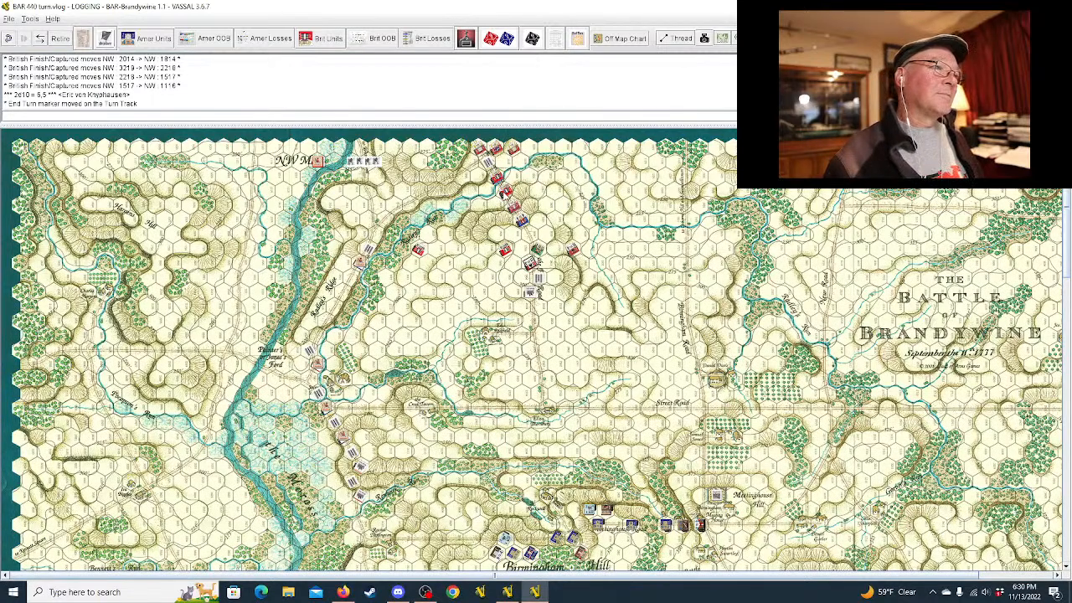
{"action": "left_click", "coordinate": [484, 155]}
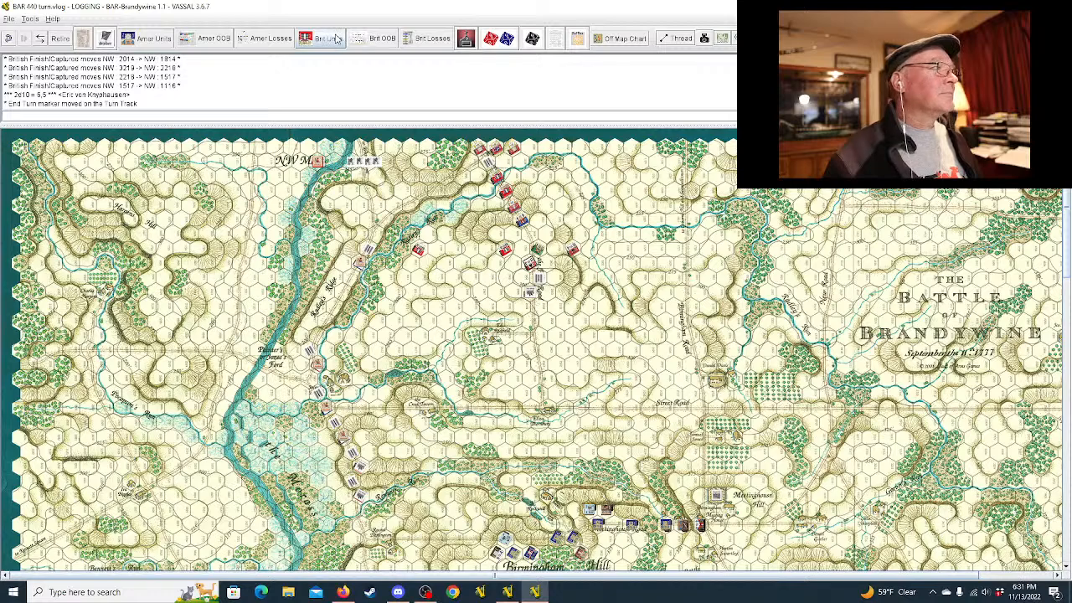
{"action": "left_click", "coordinate": [321, 38]}
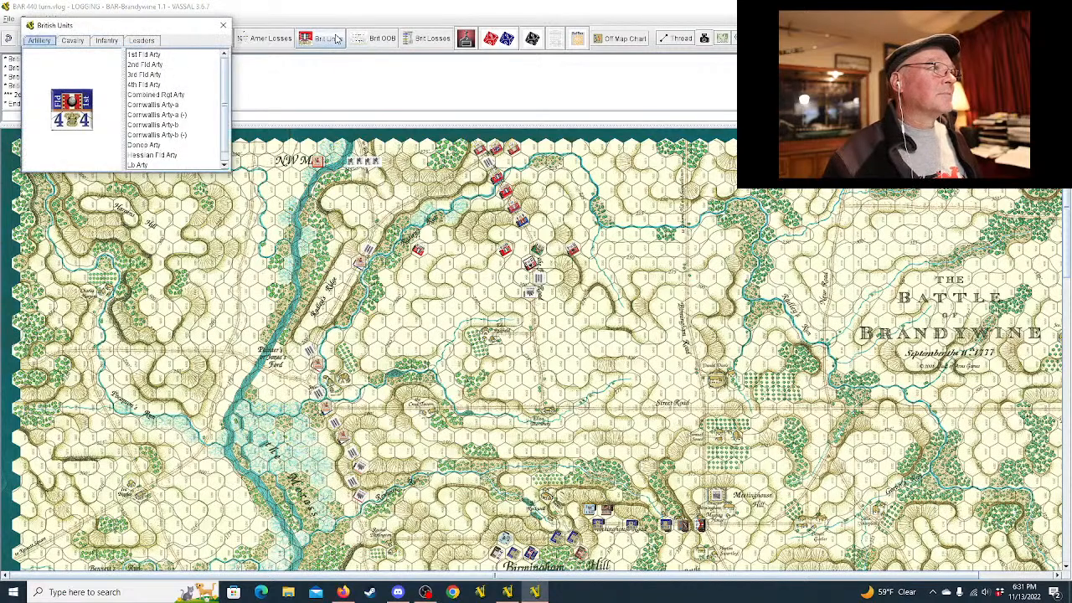
{"action": "left_click", "coordinate": [223, 25]}
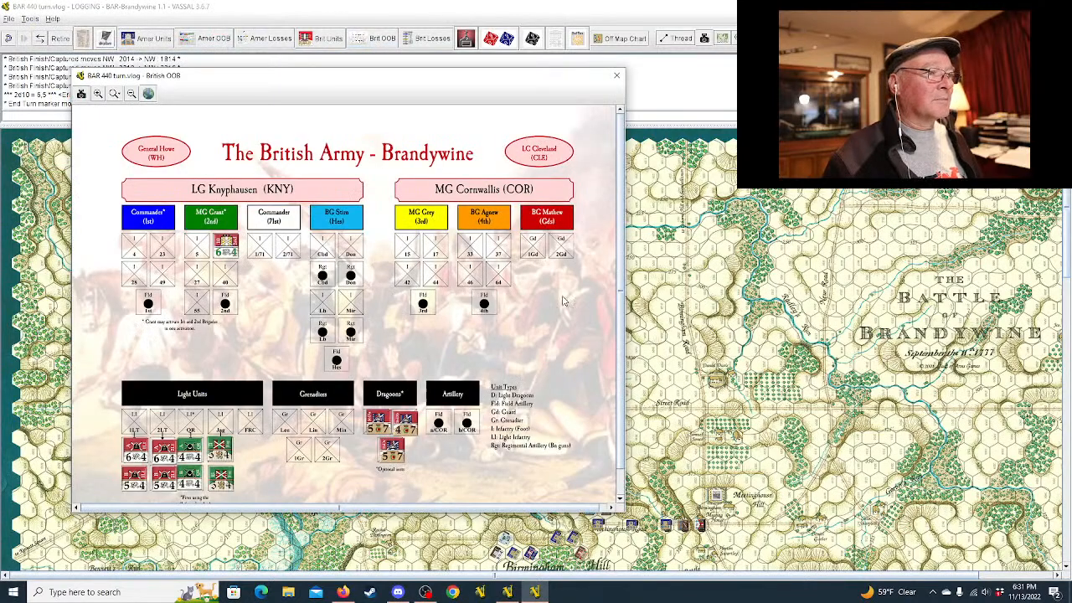
{"action": "mouse_move", "coordinate": [558, 299]}
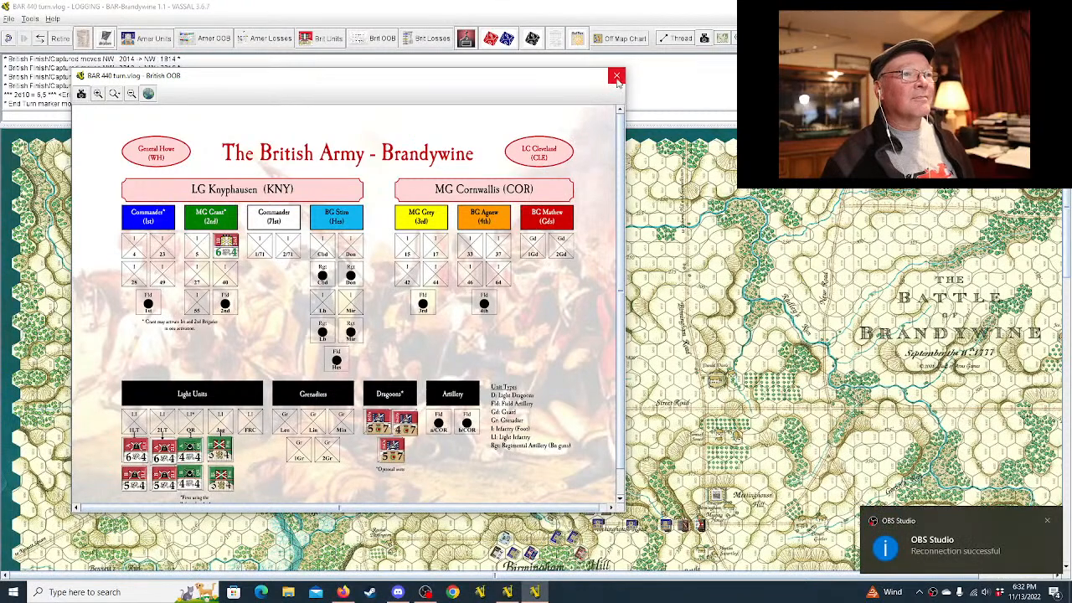
{"action": "left_click", "coordinate": [616, 75]}
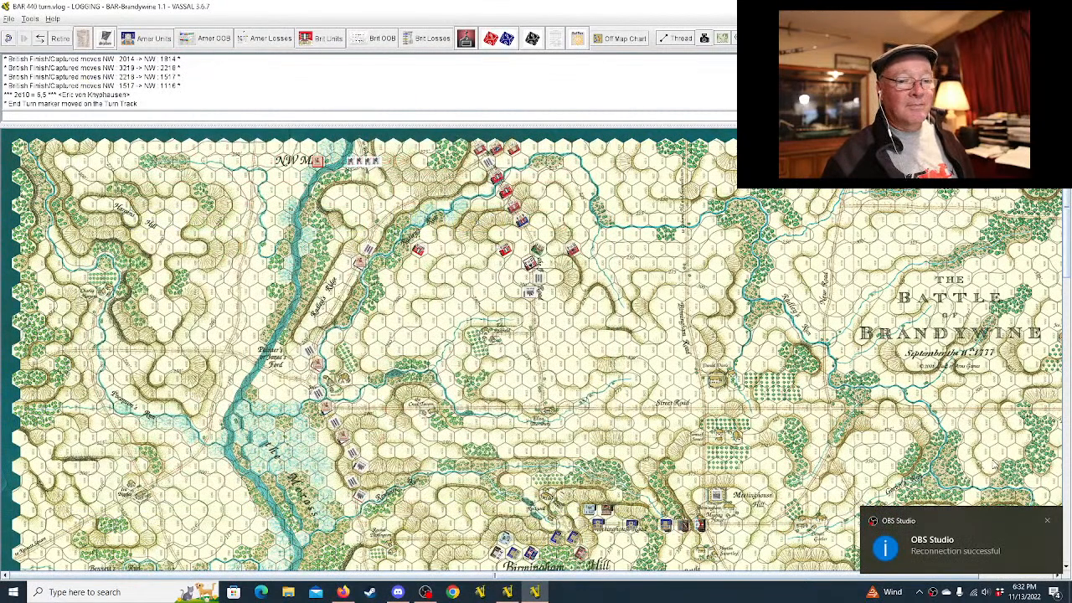